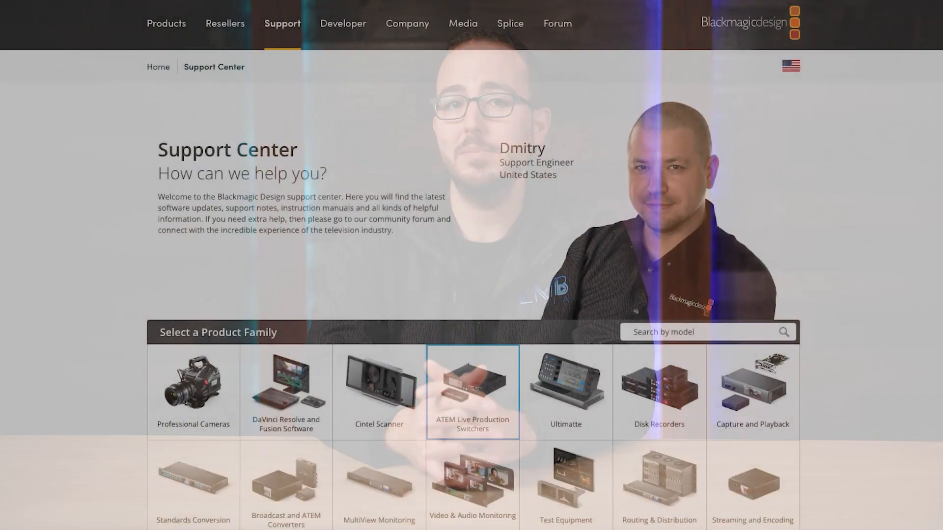
# Show the audio mixer with camera, Mic 1, Mic 2 and Master channels at 0 dB.
pyautogui.scroll(-3)
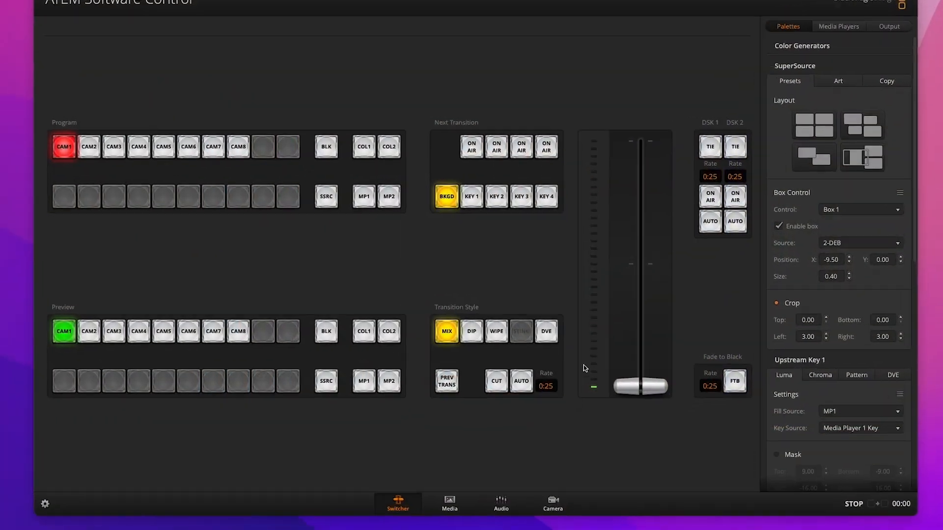
pyautogui.click(501, 504)
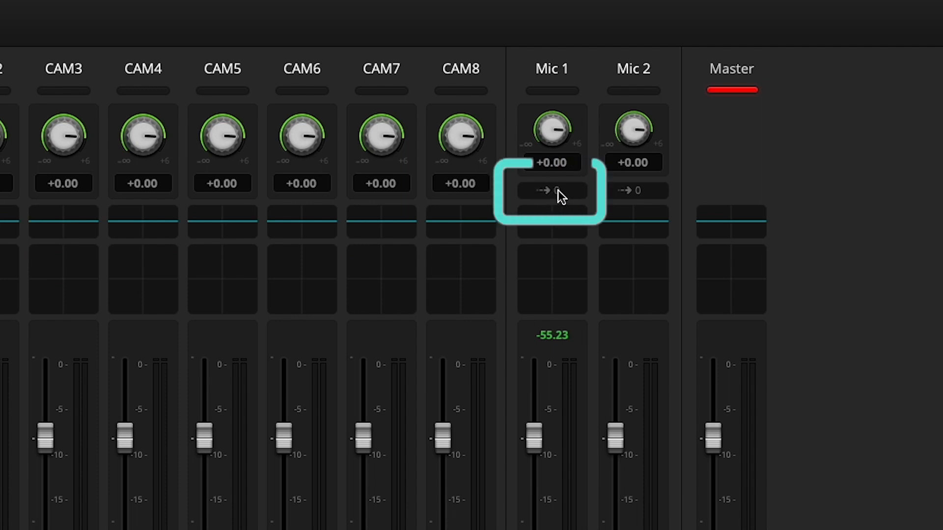
# Increase the Mic 1 input delay by several frames using the Delay knob.
pyautogui.click(550, 191)
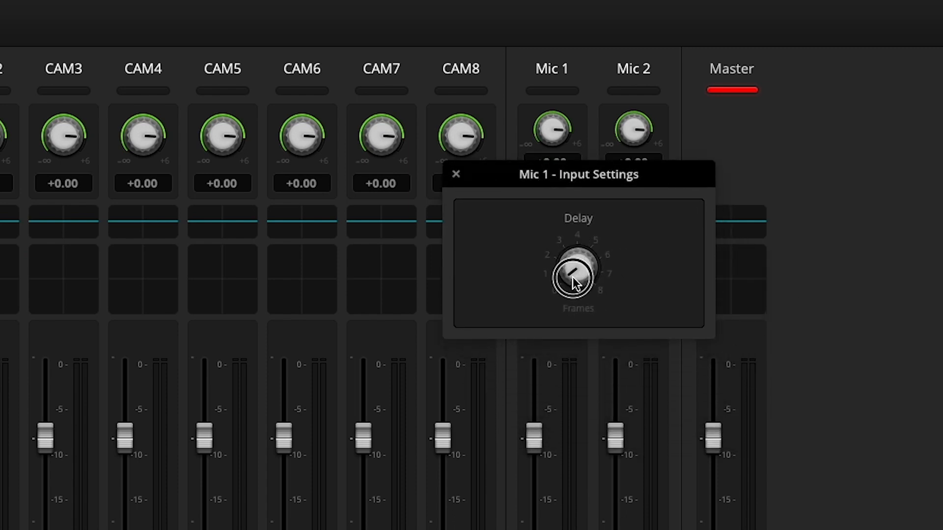
pyautogui.moveTo(574, 274); pyautogui.dragTo(568, 288)
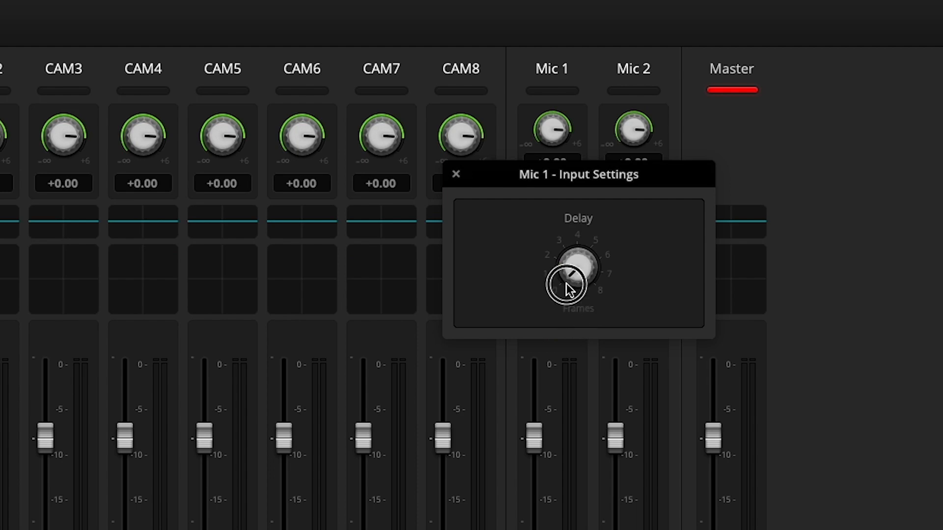